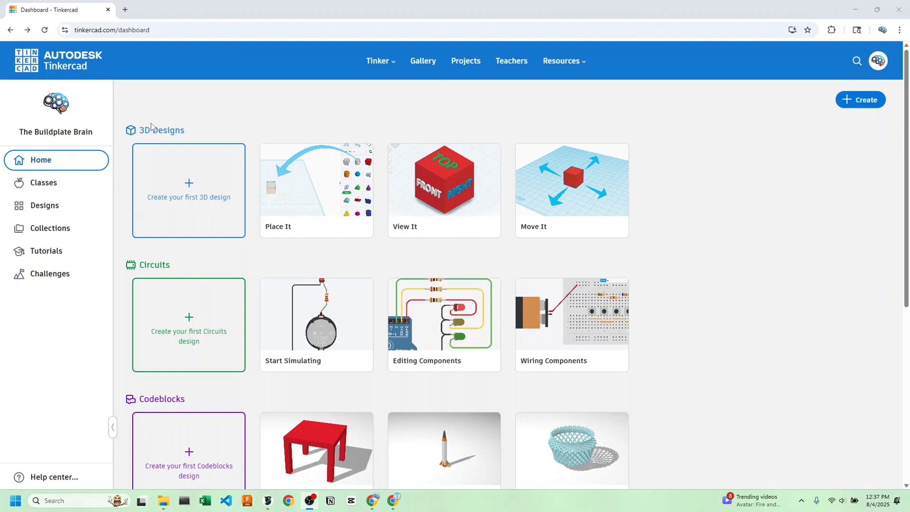
pyautogui.moveTo(117, 70)
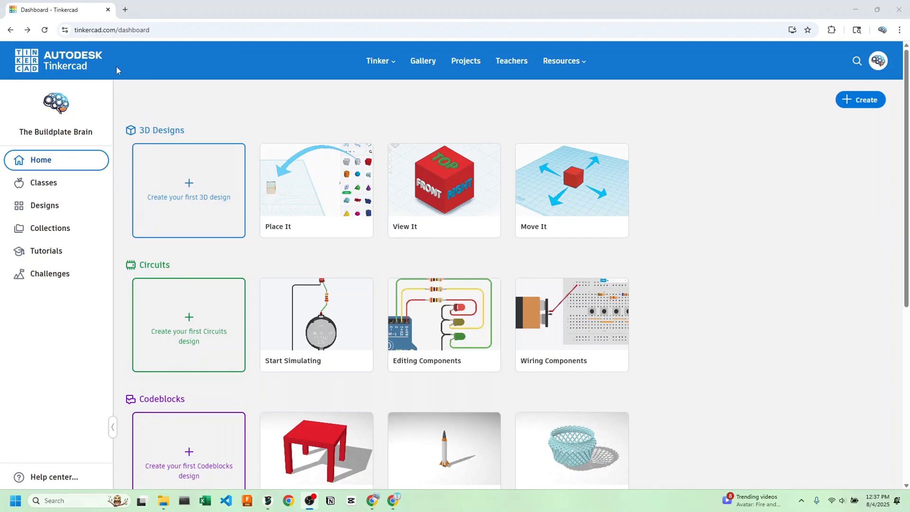
pyautogui.moveTo(139, 105)
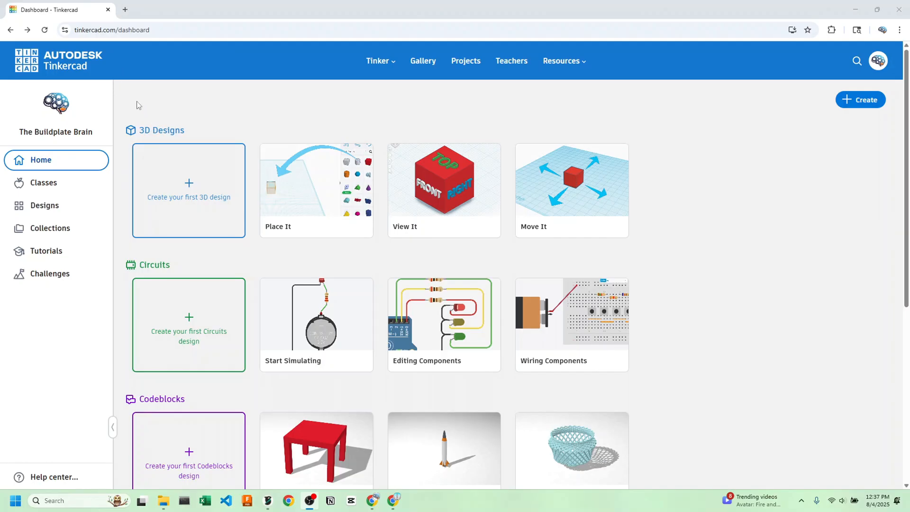
pyautogui.moveTo(193, 185)
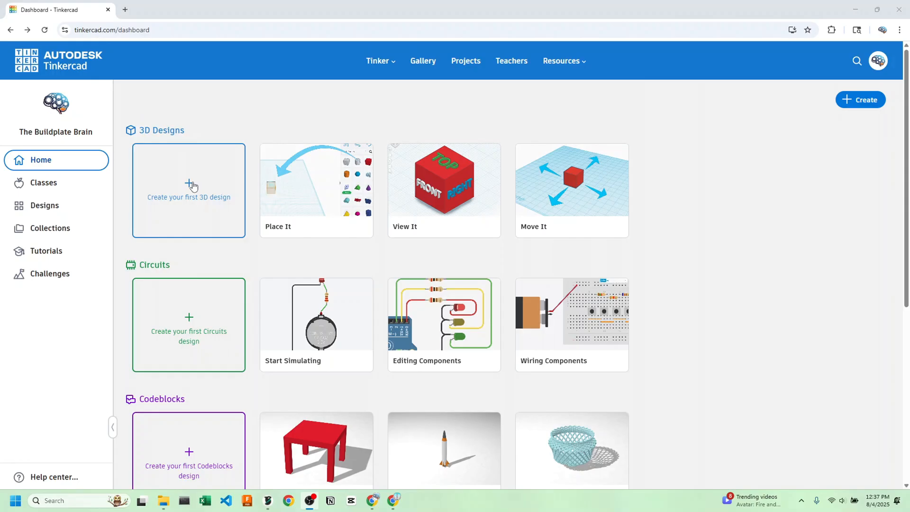
# Step: Start a new Tinkercad design and place a solid box on the workplane
pyautogui.click(189, 190)
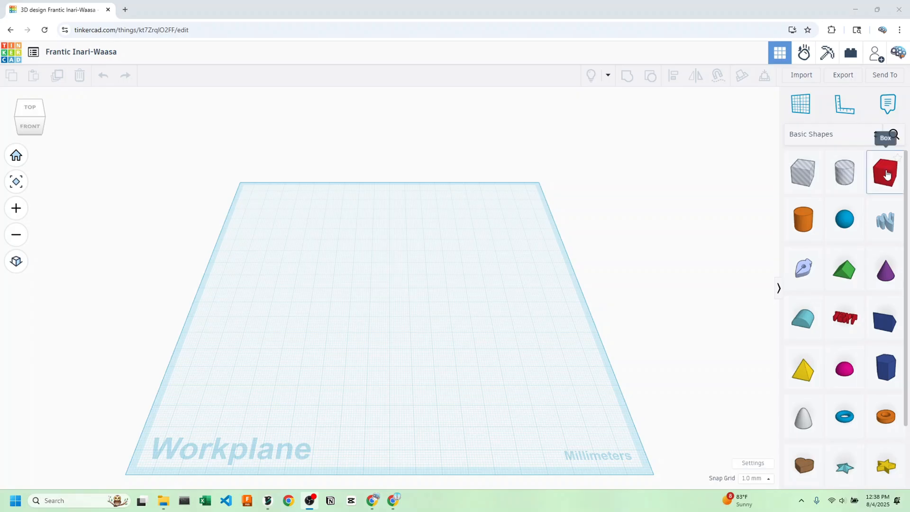
pyautogui.click(883, 173)
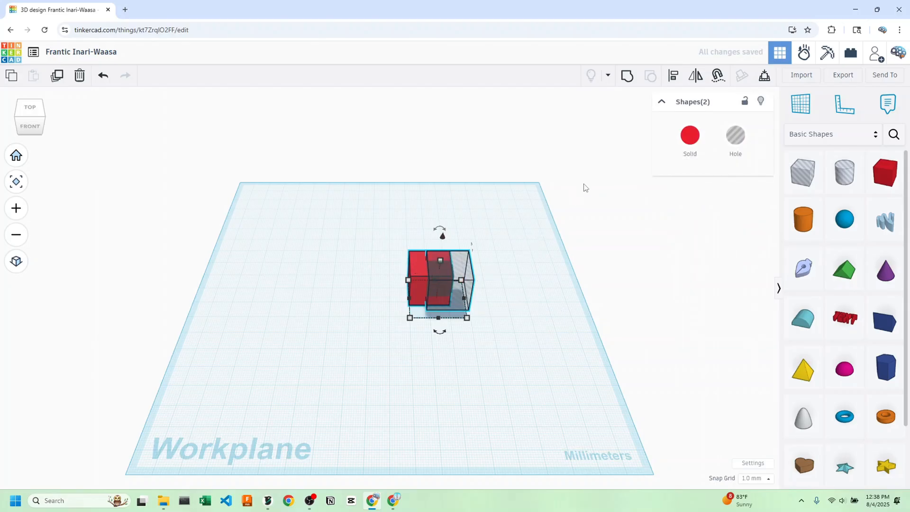
pyautogui.moveTo(626, 76)
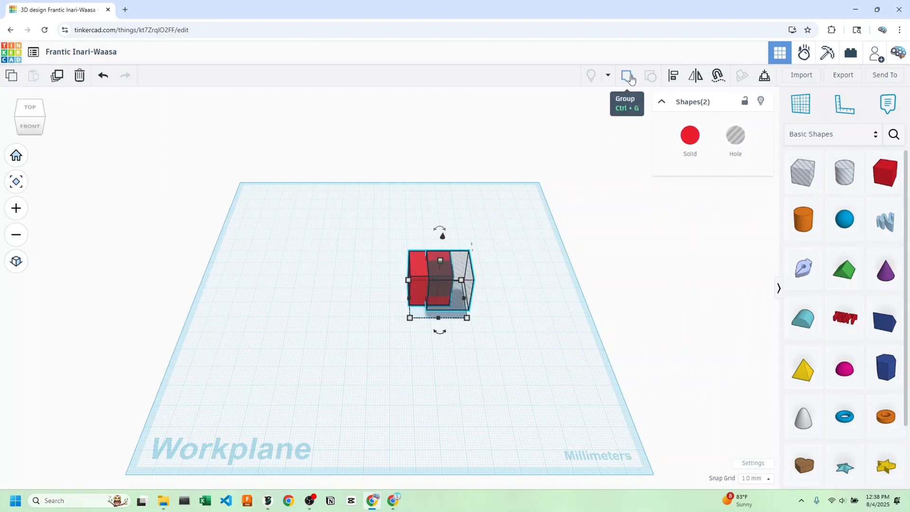
# Step: Group the red box with its overlapping hole box, then deselect the notched cube
pyautogui.click(626, 75)
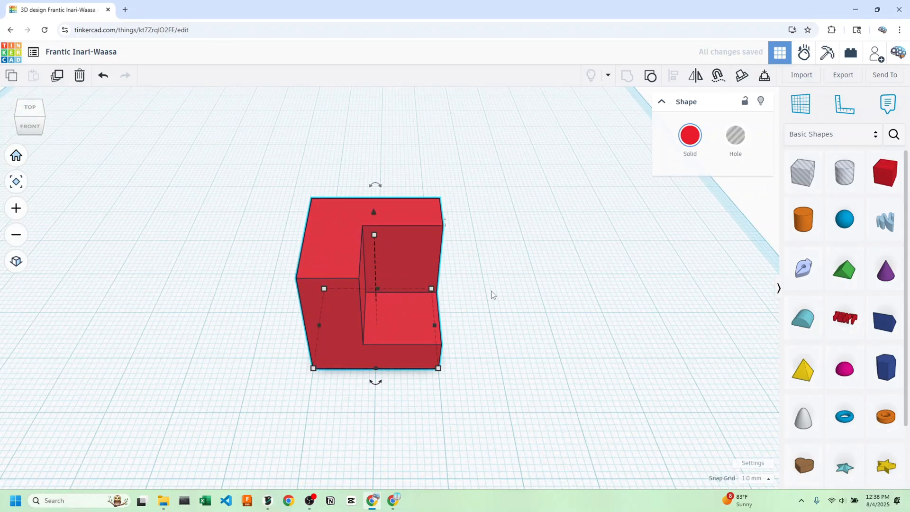
pyautogui.click(492, 294)
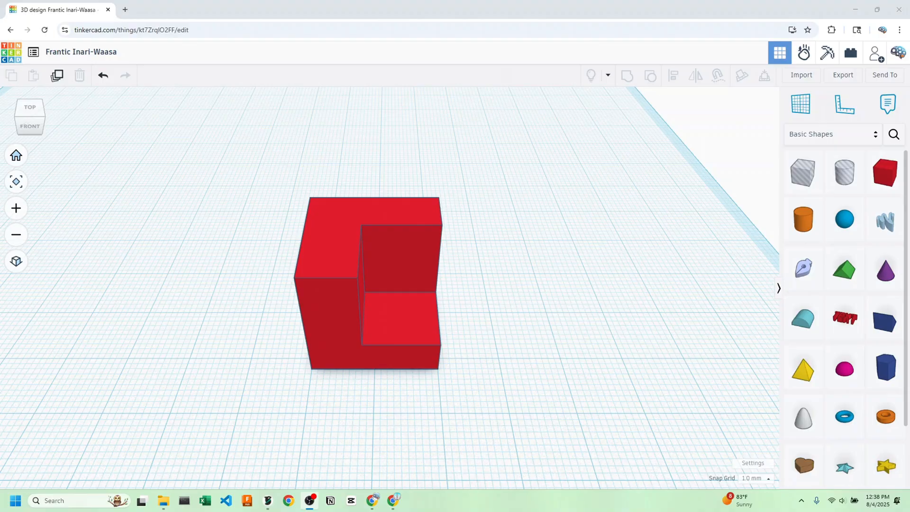
pyautogui.moveTo(474, 334)
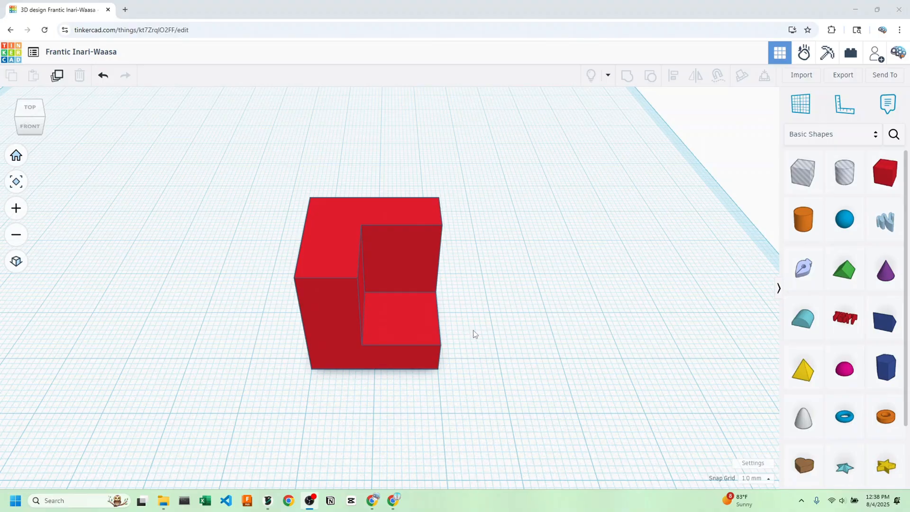
pyautogui.scroll(-3)
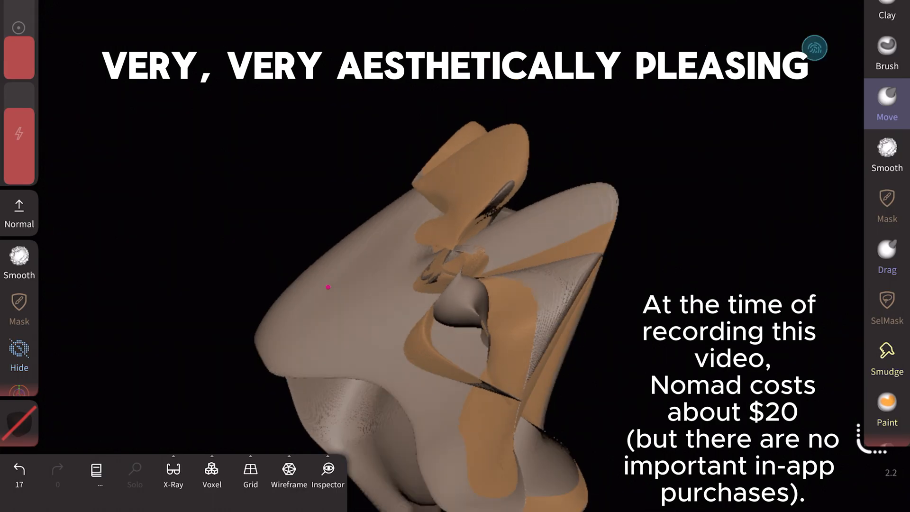
# Step: Use the Drag tool to stretch the sculpt's surface into two long sweeping folds
pyautogui.click(886, 153)
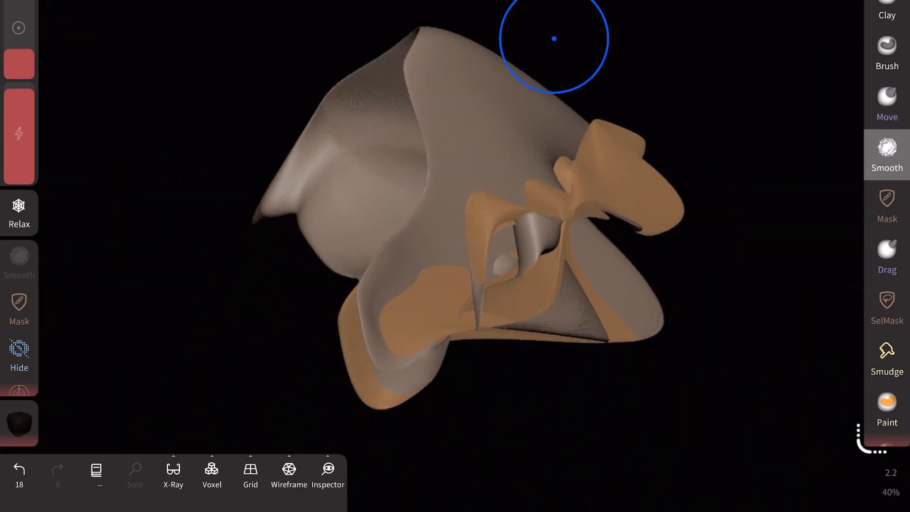
pyautogui.click(885, 246)
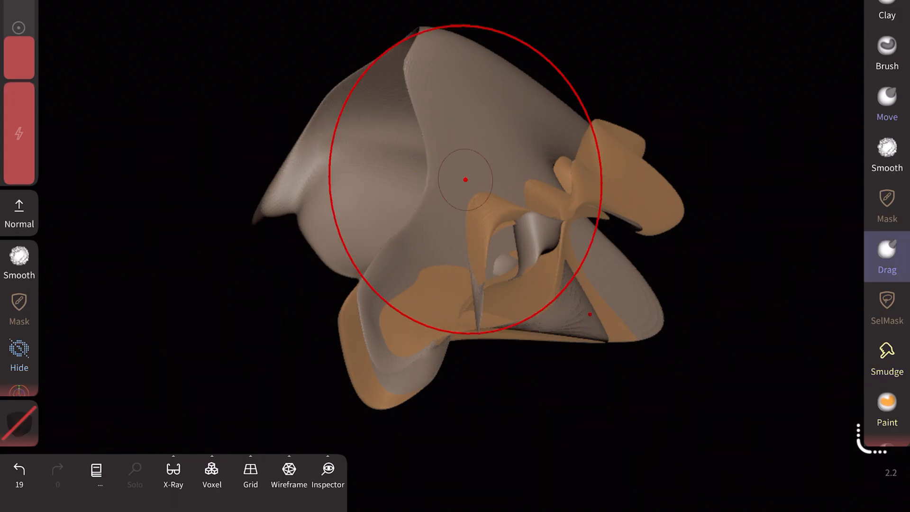
pyautogui.moveTo(465, 180); pyautogui.dragTo(617, 10)
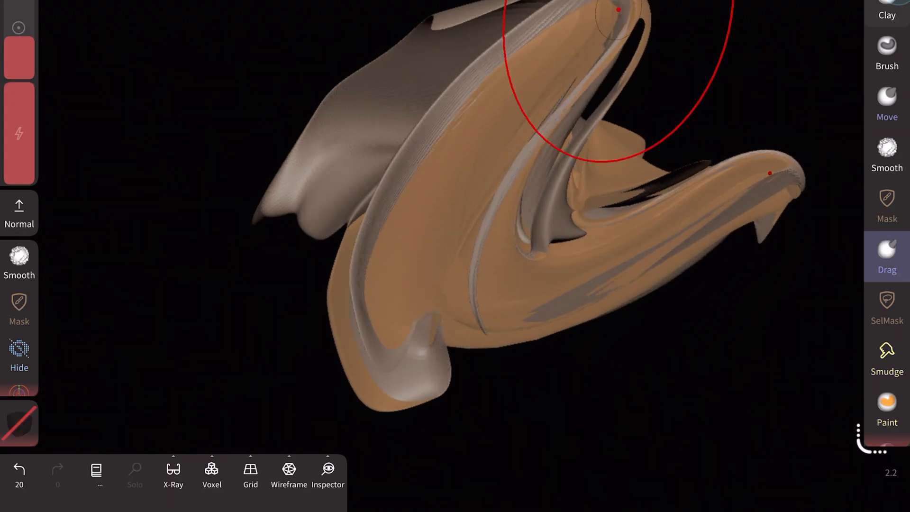
pyautogui.moveTo(617, 10); pyautogui.dragTo(511, 330)
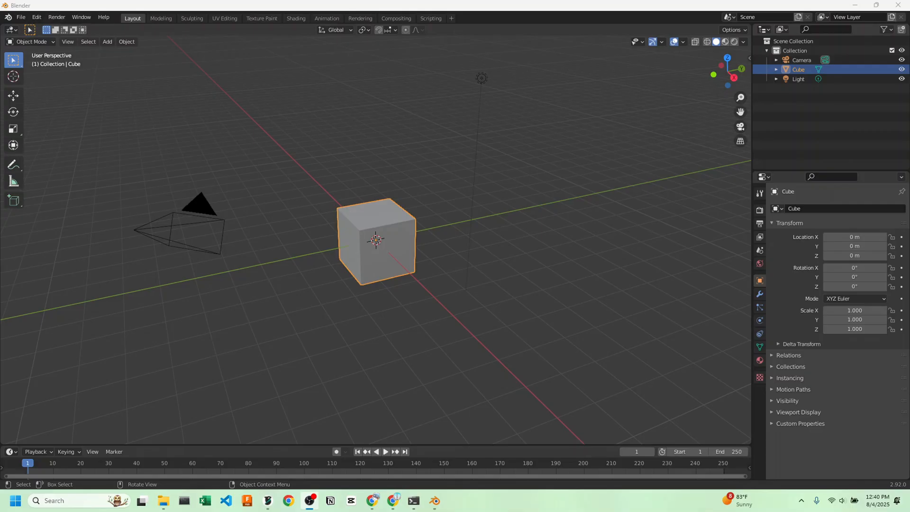
pyautogui.moveTo(373, 312)
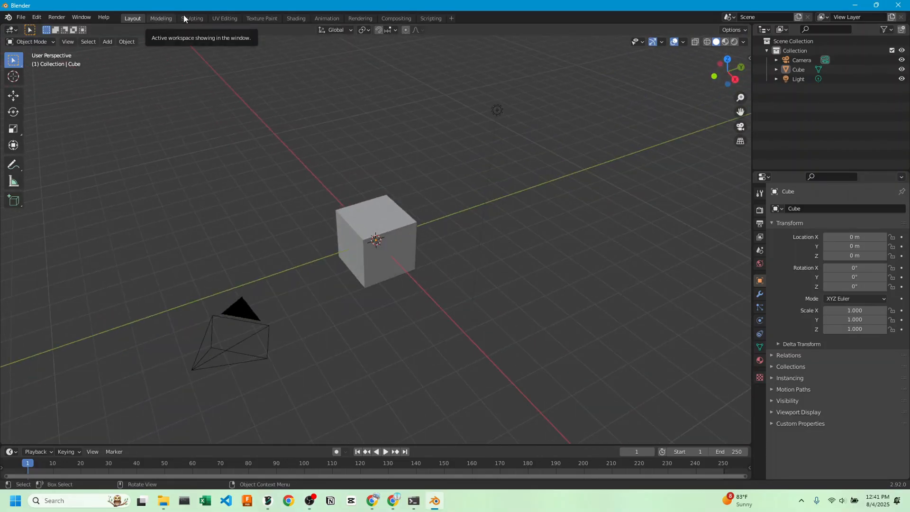
# Step: Switch Blender from the Modeling workspace to the Sculpting workspace
pyautogui.click(161, 18)
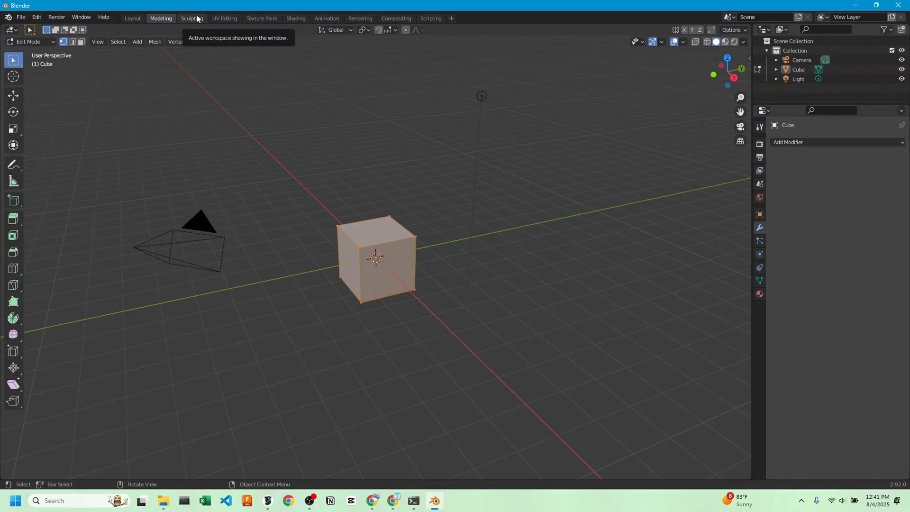
pyautogui.click(192, 18)
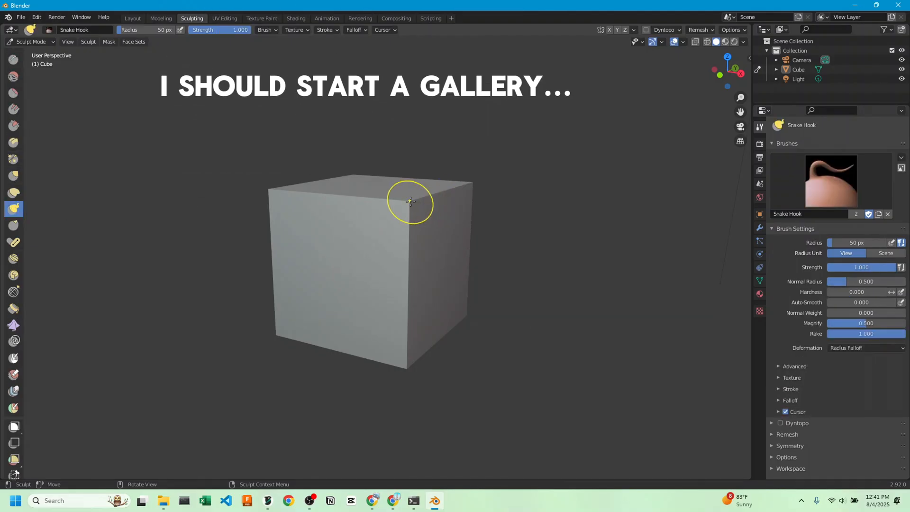
# Step: Orbit around the cube and select the Thumb brush in the sculpt toolbar
pyautogui.moveTo(410, 201); pyautogui.dragTo(456, 83)
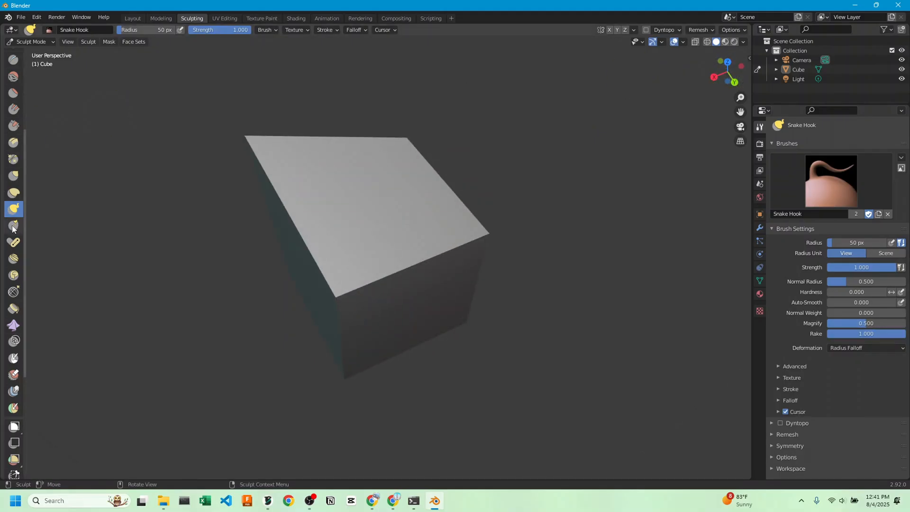
pyautogui.click(14, 225)
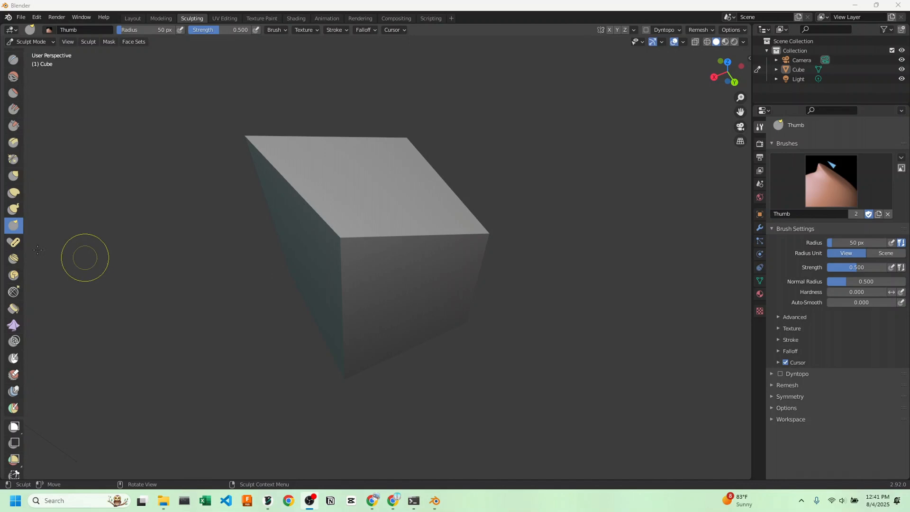
pyautogui.click(14, 192)
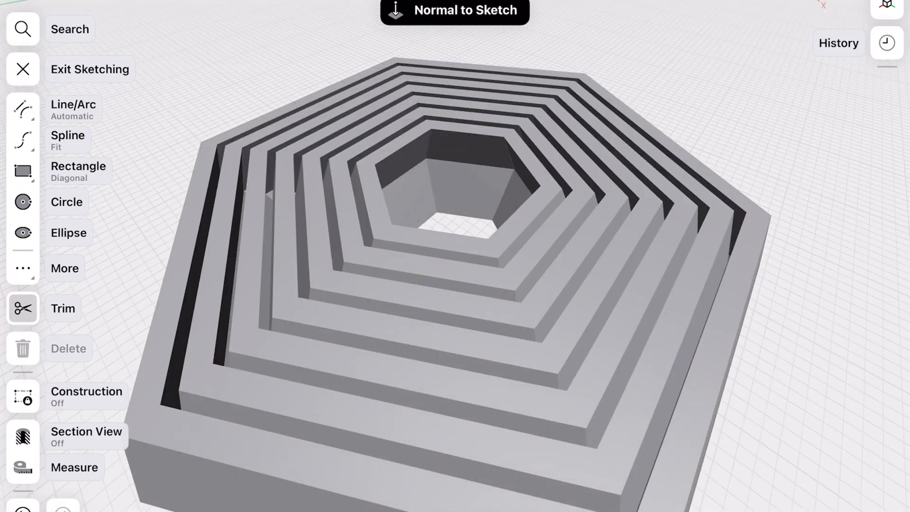
pyautogui.click(23, 69)
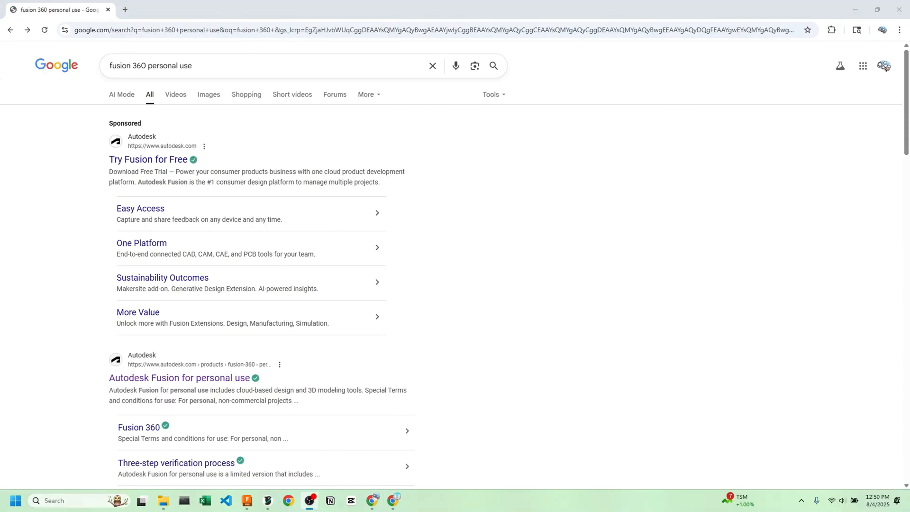
pyautogui.moveTo(333, 315)
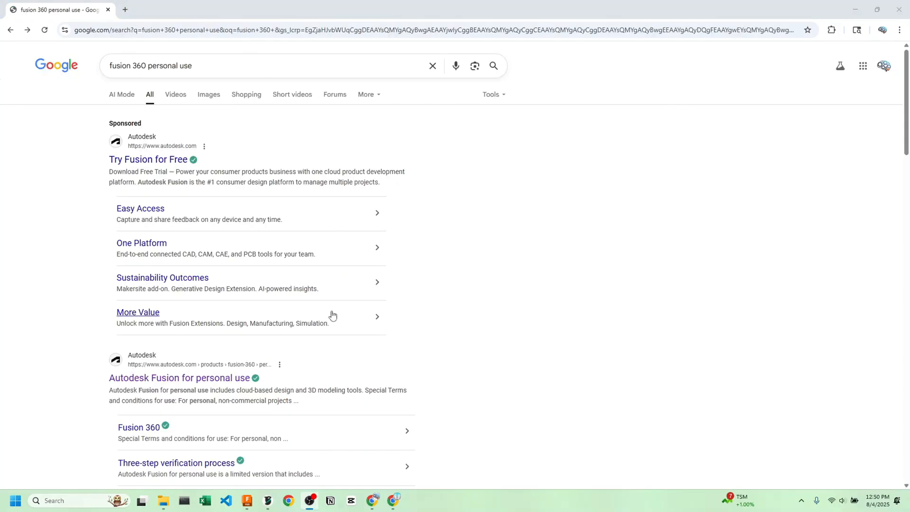
pyautogui.moveTo(436, 327)
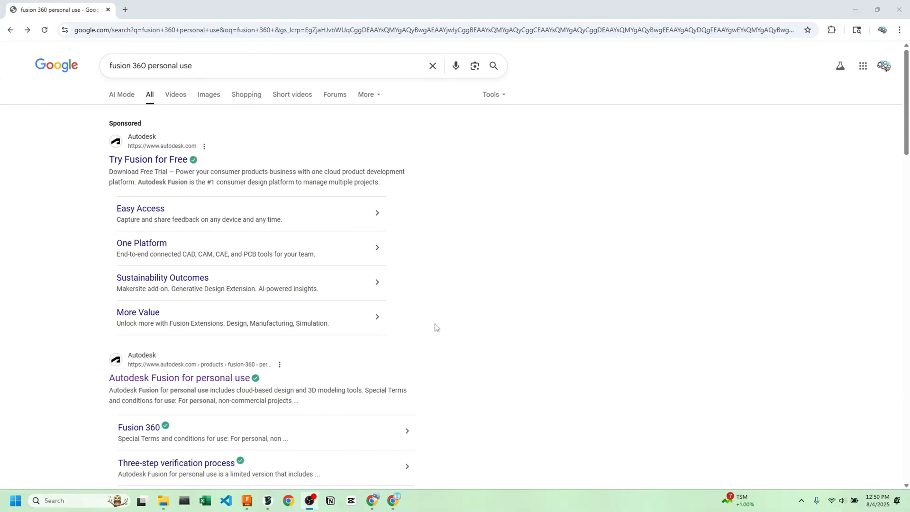
pyautogui.moveTo(225, 386)
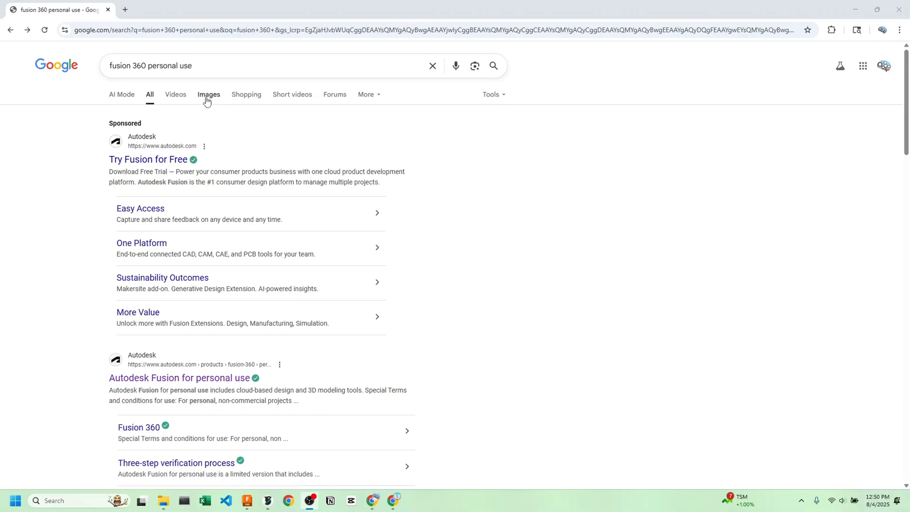
pyautogui.click(178, 378)
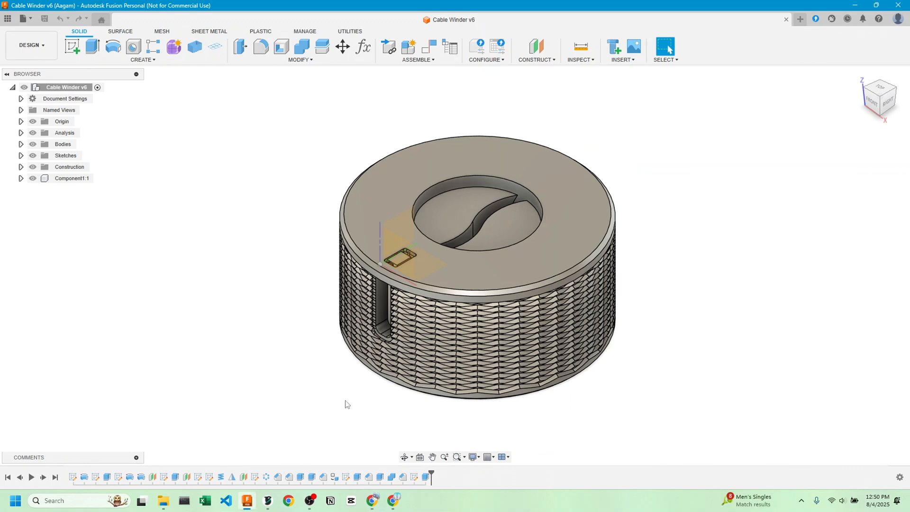
pyautogui.moveTo(206, 402)
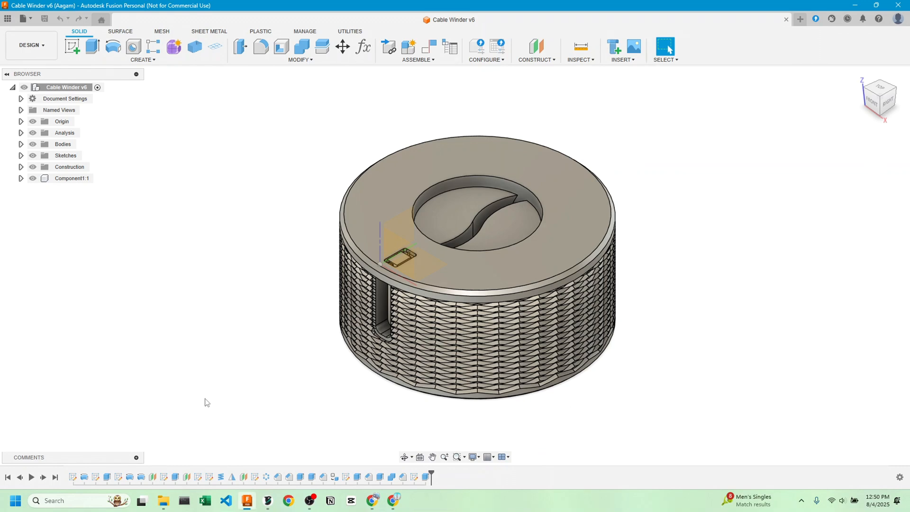